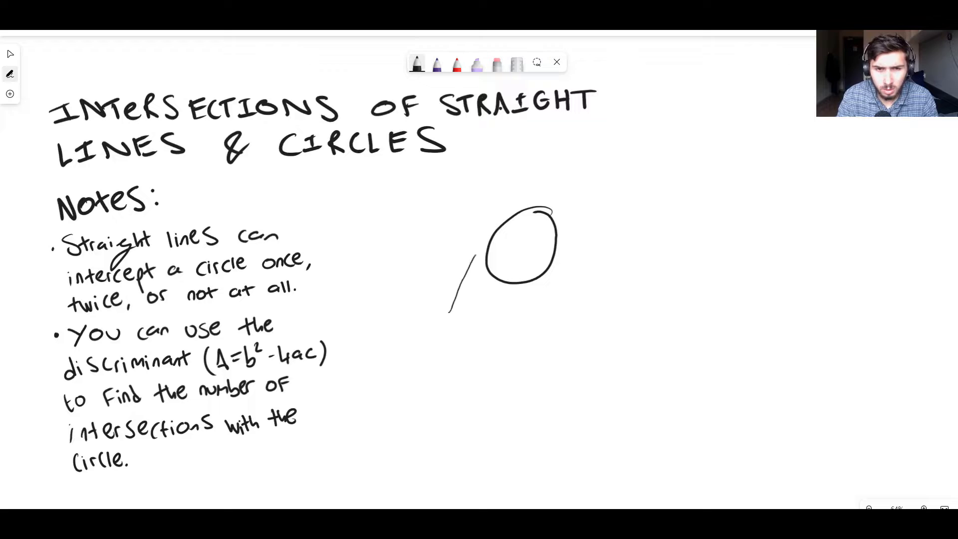
Erase the short stroke left of the circle and draw a long line above it.
left_click_drag(452, 311, 523, 189)
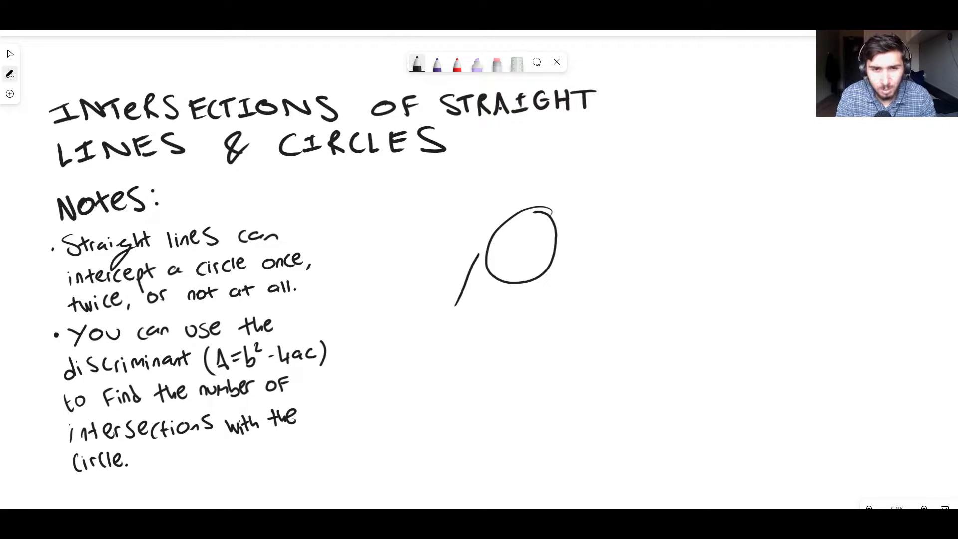
left_click_drag(455, 302, 547, 156)
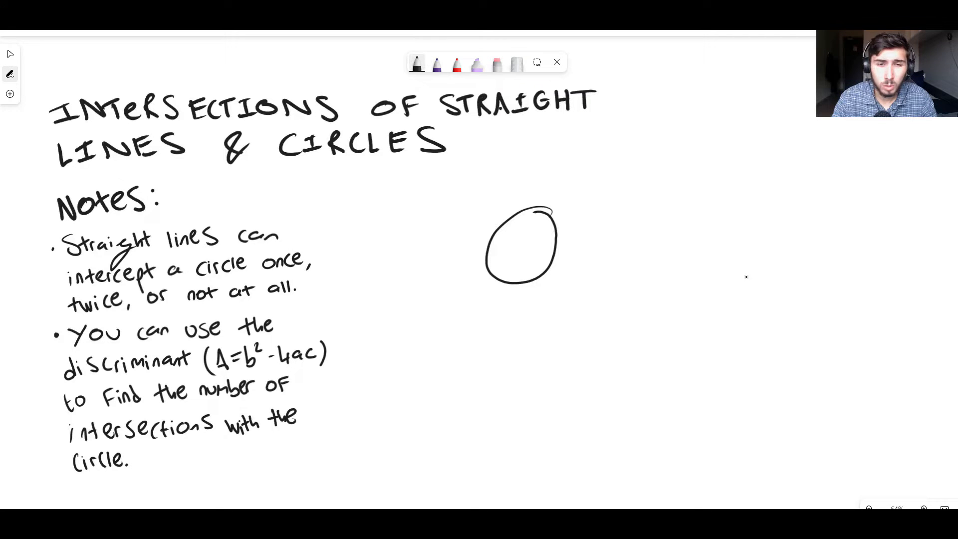
left_click_drag(422, 247, 577, 147)
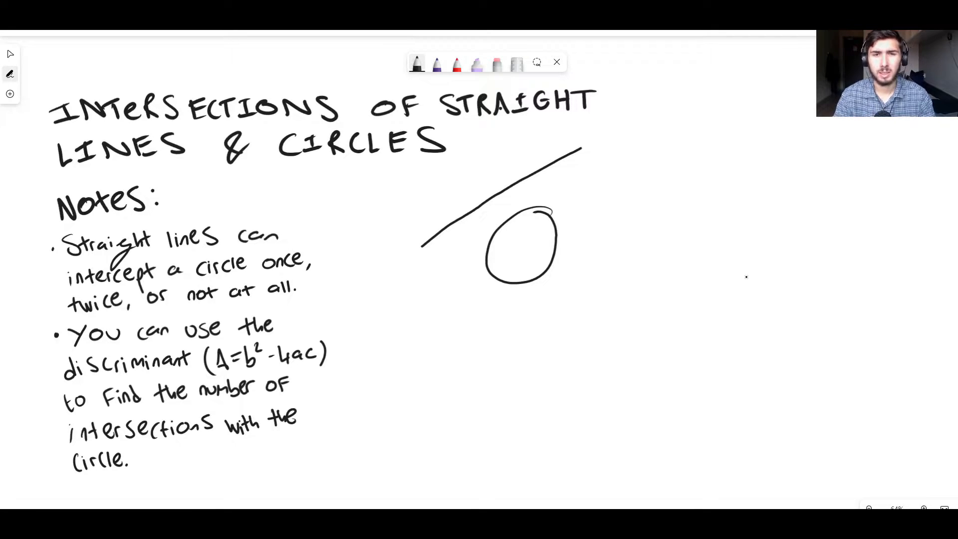
left_click_drag(464, 263, 555, 330)
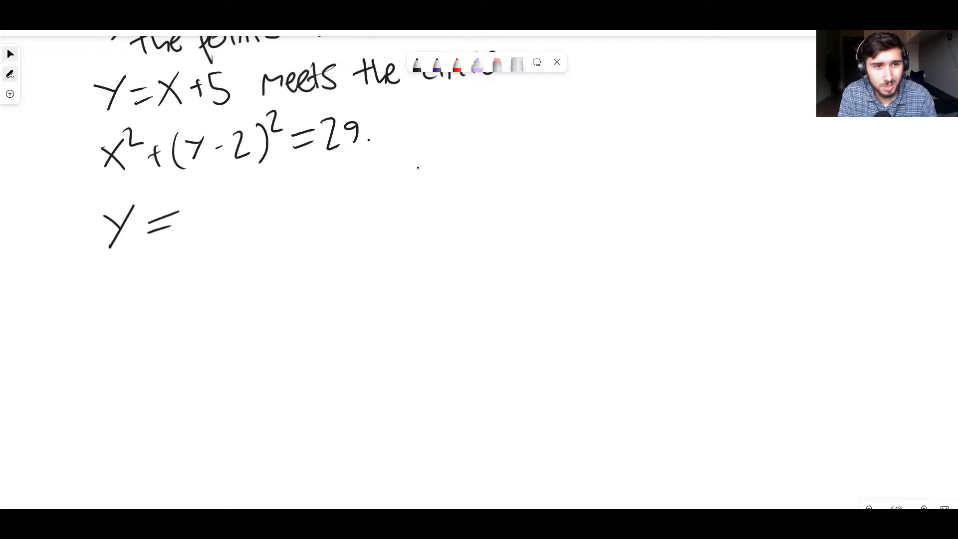
Handwrite y = x + 5 labelled ① and x² + (y − 2)² = 29 labelled ②.
left_click_drag(196, 220, 287, 220)
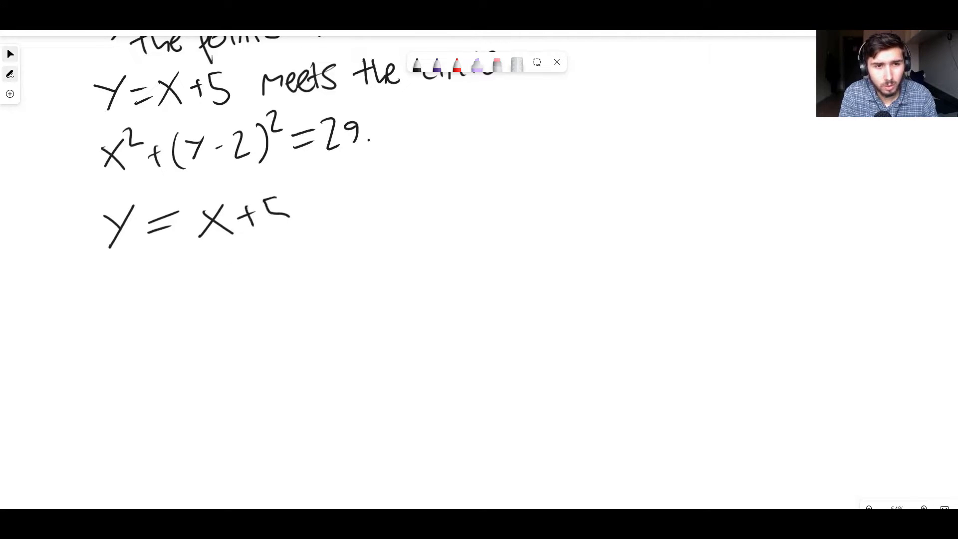
left_click_drag(416, 189, 397, 239)
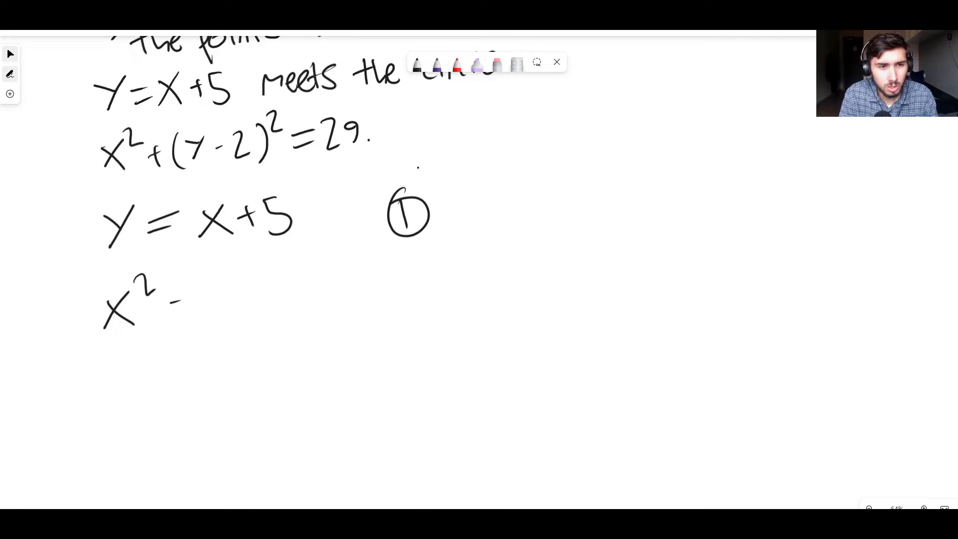
left_click_drag(177, 300, 263, 287)
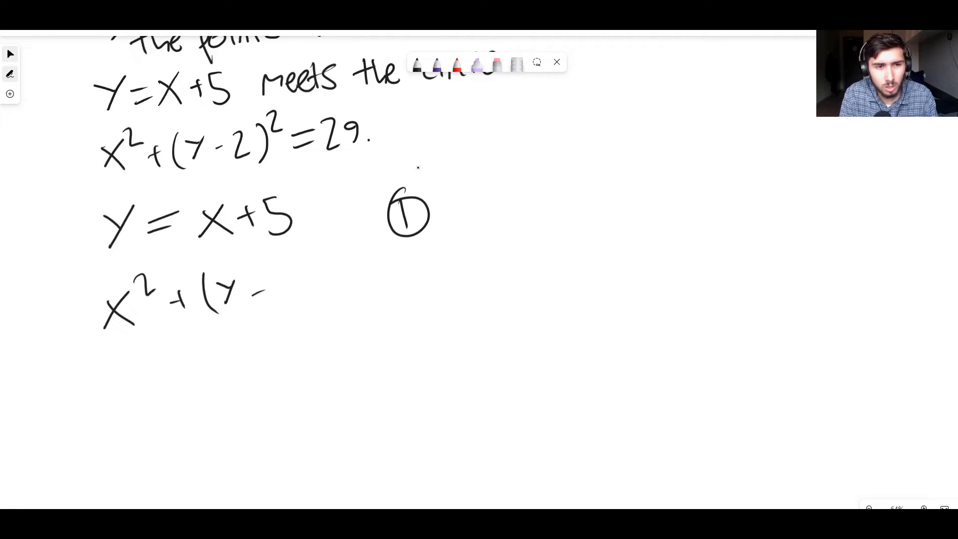
left_click_drag(256, 293, 324, 256)
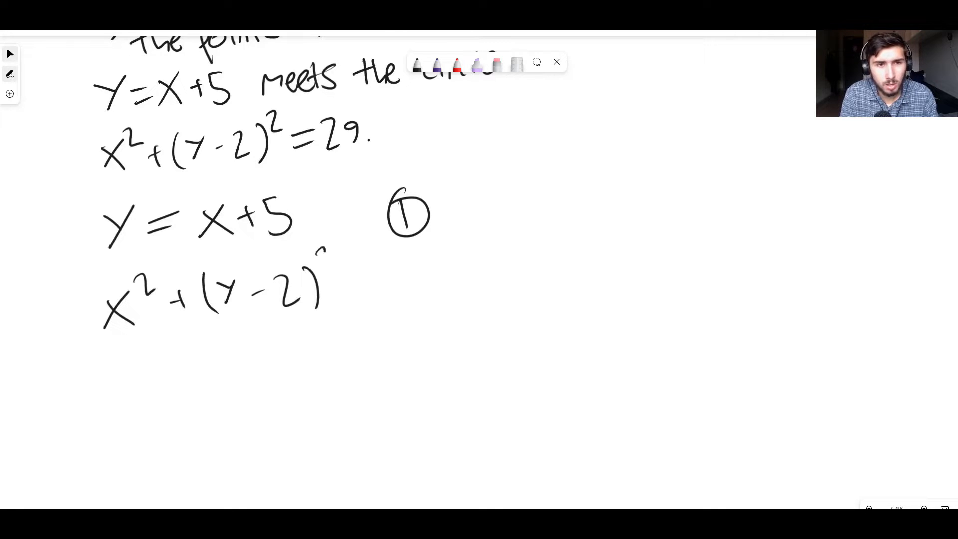
left_click_drag(330, 269, 427, 287)
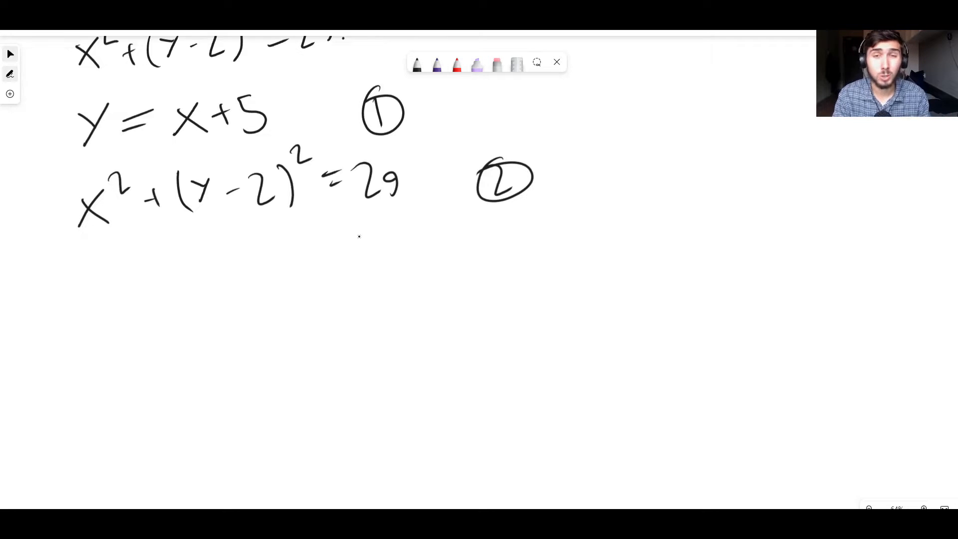
mouse_move(360, 241)
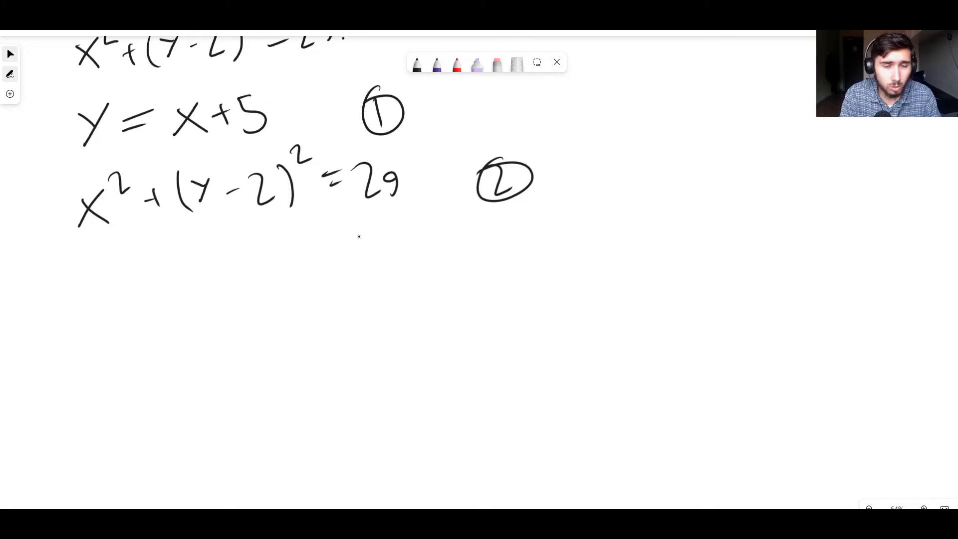
Handwrite x² + (x + 5 − 2)² = 29 beneath equation ②.
left_click_drag(79, 281, 114, 318)
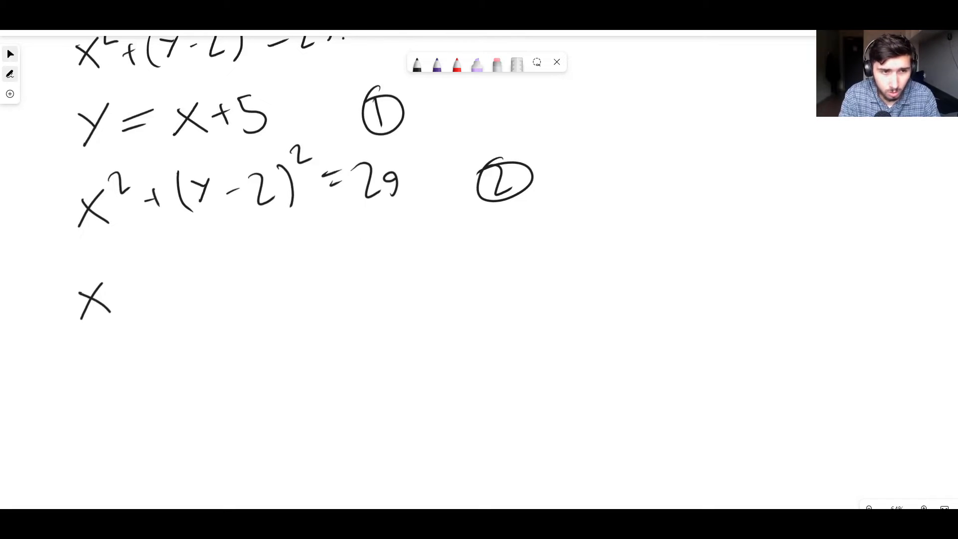
left_click_drag(110, 281, 198, 311)
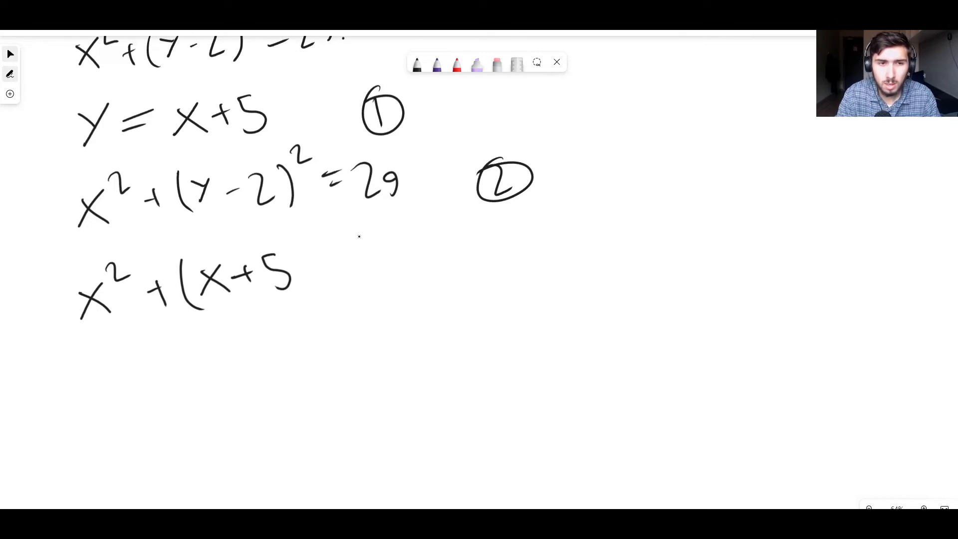
left_click_drag(305, 275, 351, 278)
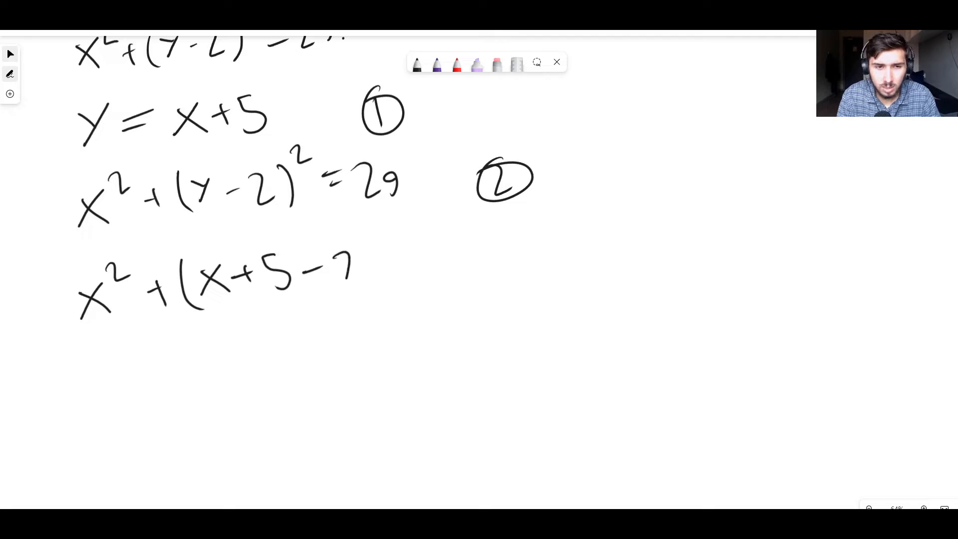
left_click_drag(342, 251, 360, 287)
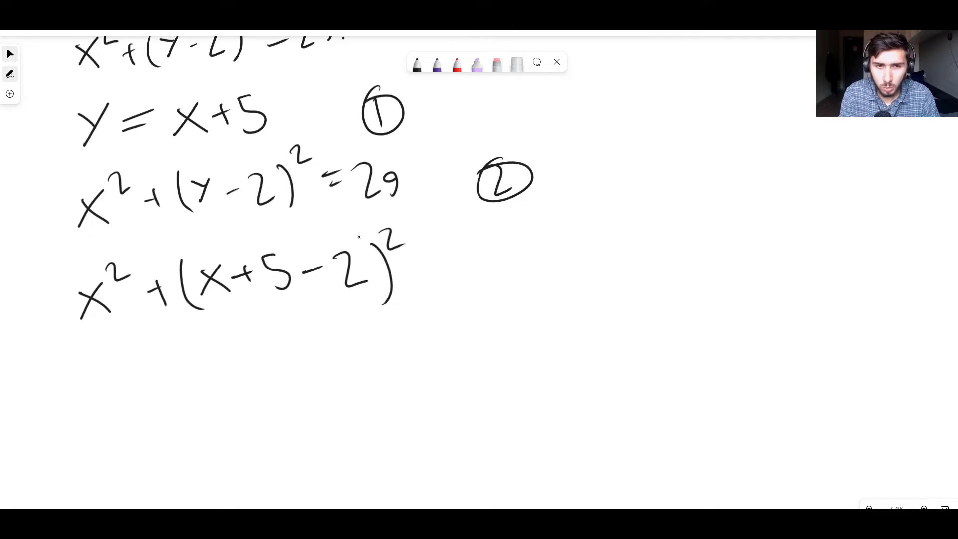
left_click_drag(427, 269, 507, 269)
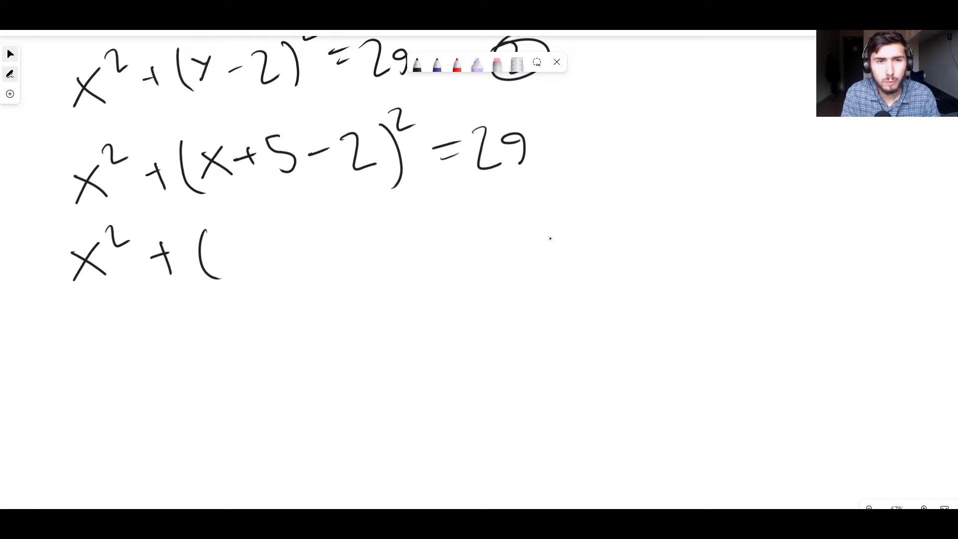
Write x² + (x + 3)² = 29, then the bracketed expansion x² + (x² + 6x + 9) = 29.
left_click_drag(226, 253, 281, 251)
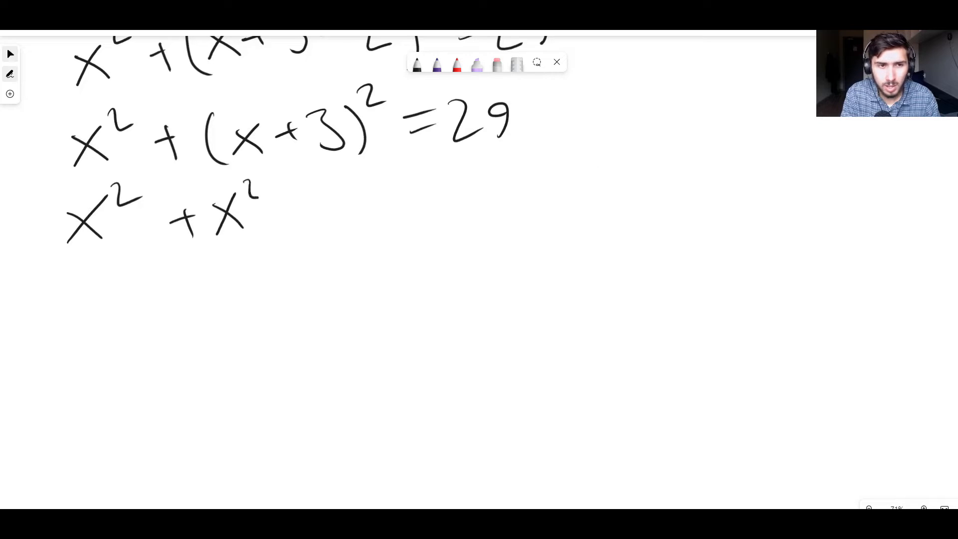
left_click_drag(275, 220, 355, 214)
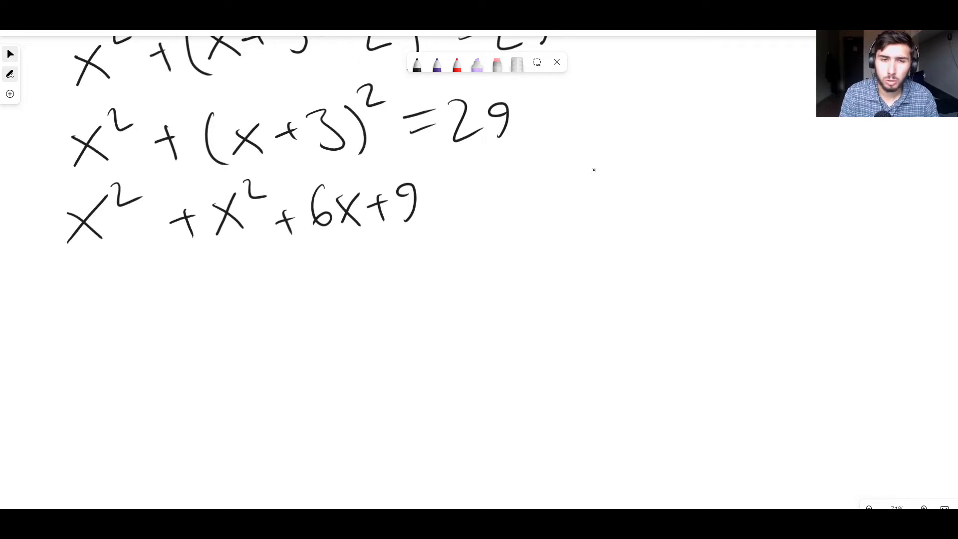
left_click_drag(440, 202, 506, 201)
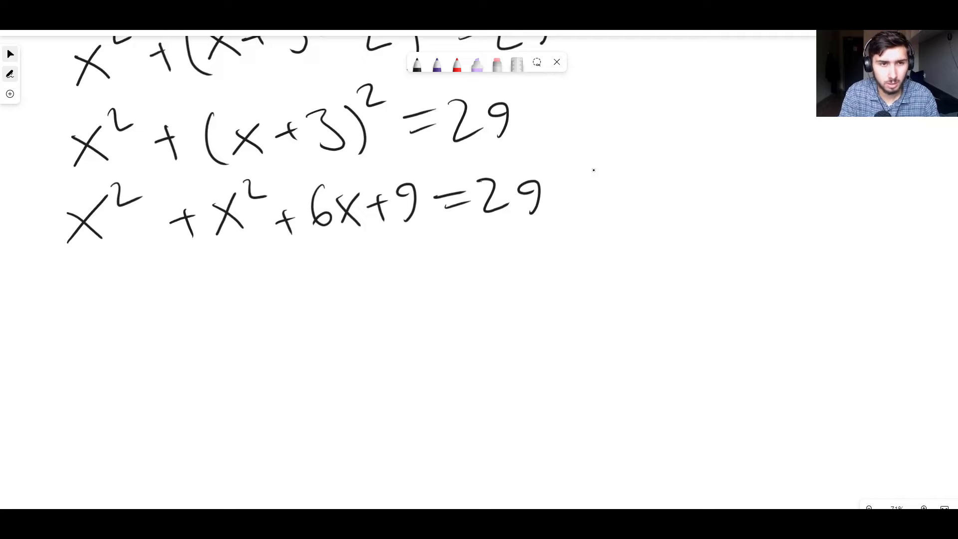
left_click_drag(207, 190, 210, 250)
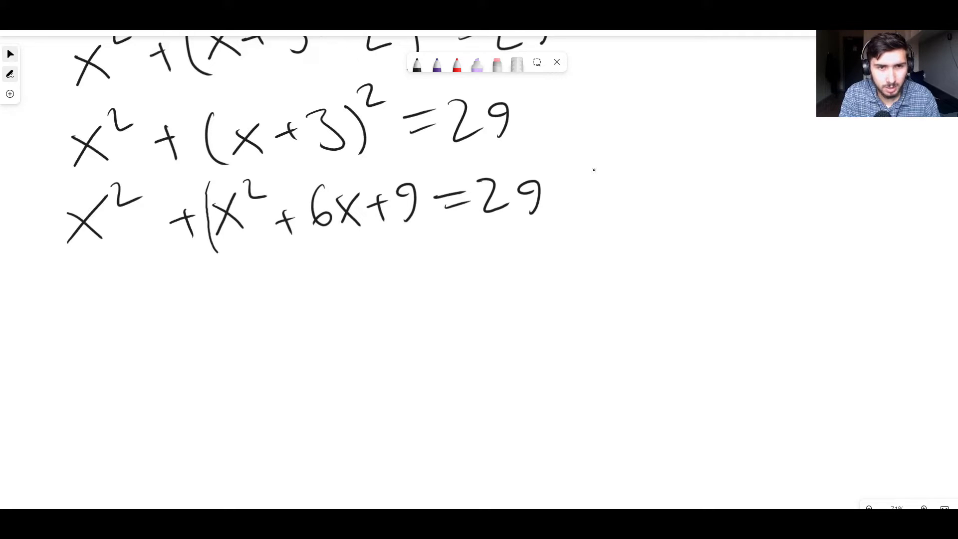
left_click_drag(422, 177, 416, 244)
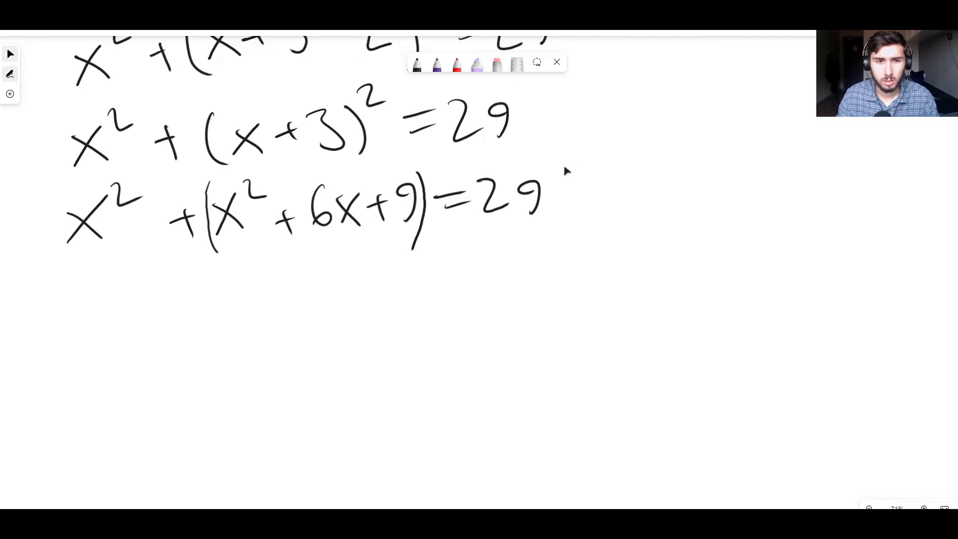
scroll("down", 3)
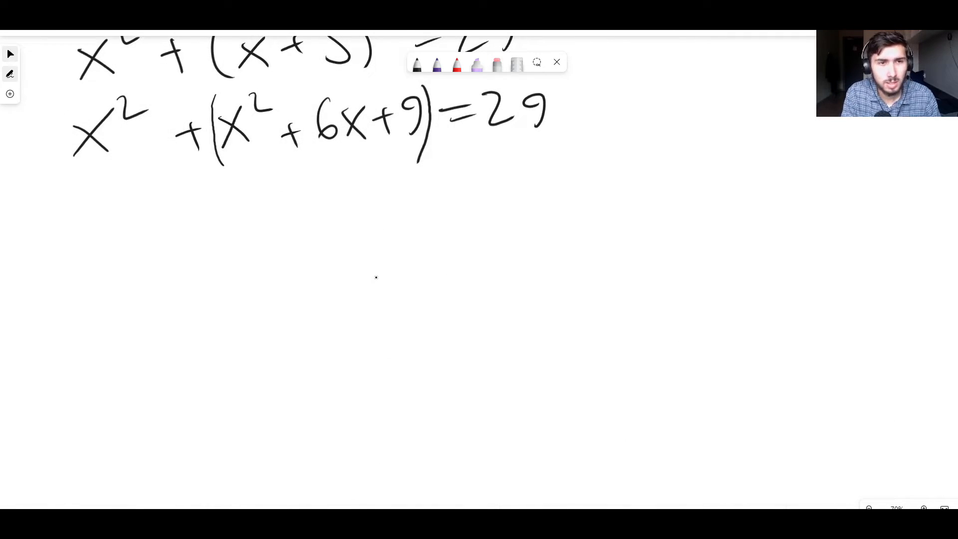
Handwrite 2x² + 6x − 20 = 0 below the expansion and begin the next line.
left_click_drag(61, 210, 92, 253)
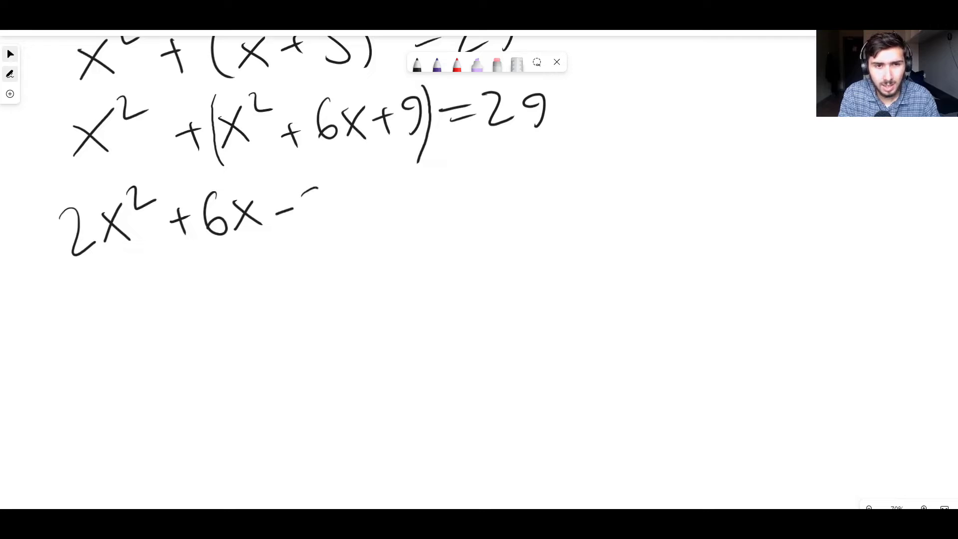
left_click_drag(287, 214, 415, 208)
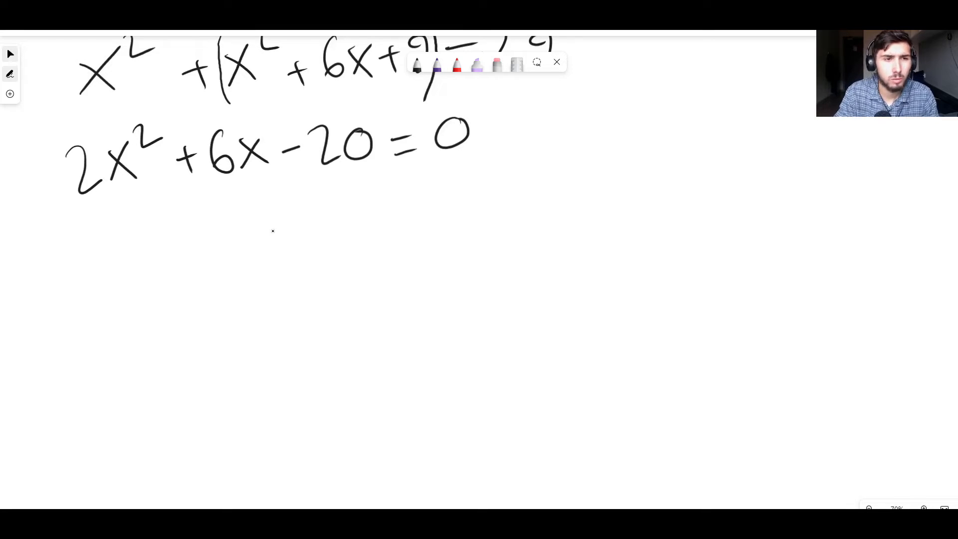
left_click_drag(94, 229, 128, 263)
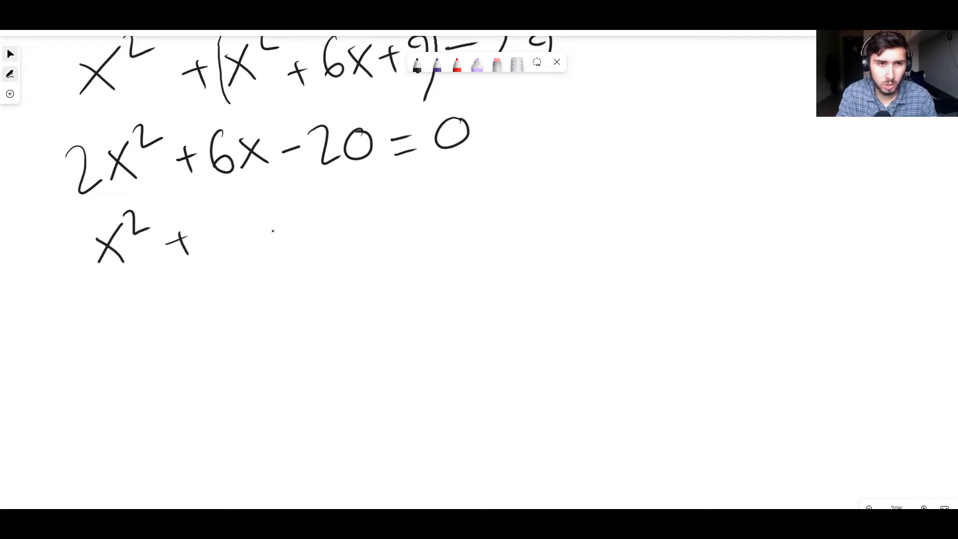
Write x² + 3x − 10 = 0, with (x + 5)(x − 2) = 0 underneath.
left_click_drag(201, 239, 269, 232)
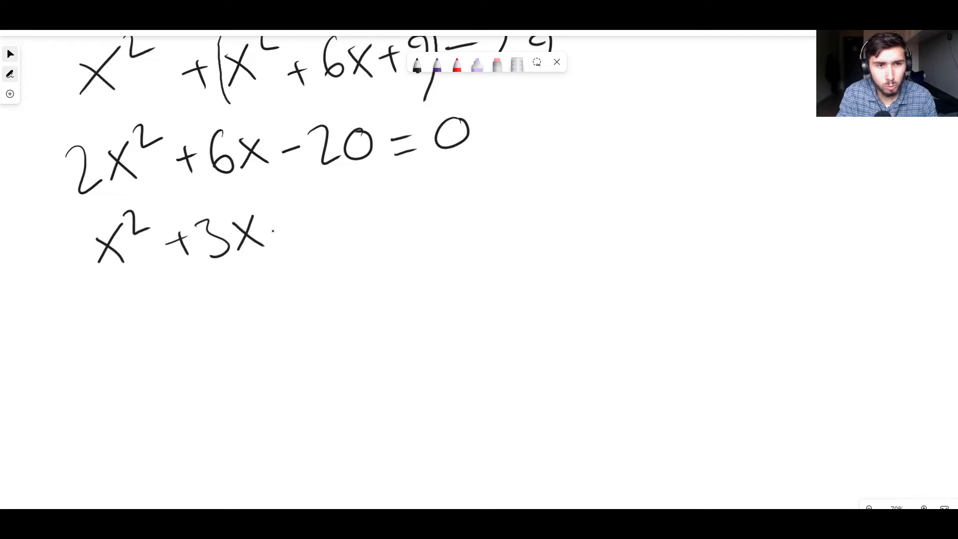
left_click_drag(277, 238, 321, 214)
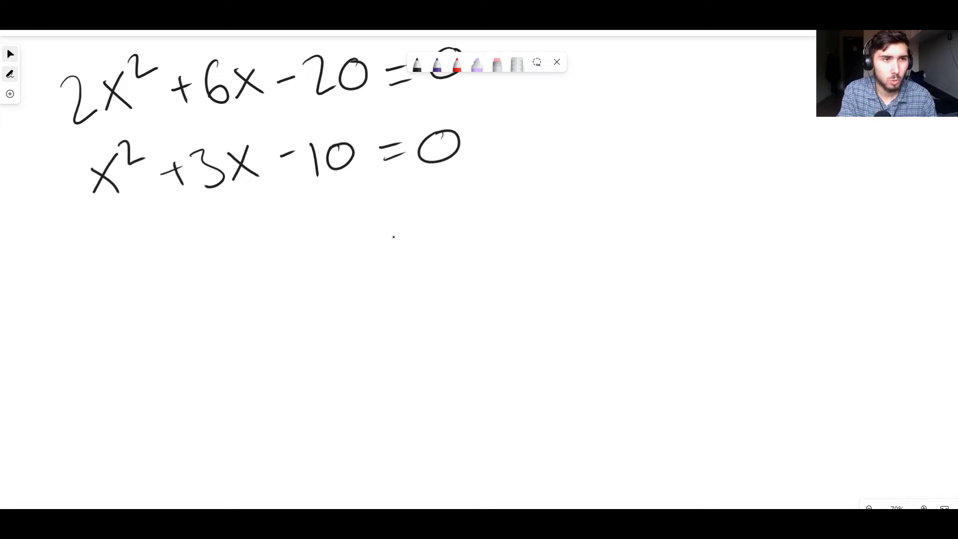
left_click_drag(101, 232, 95, 278)
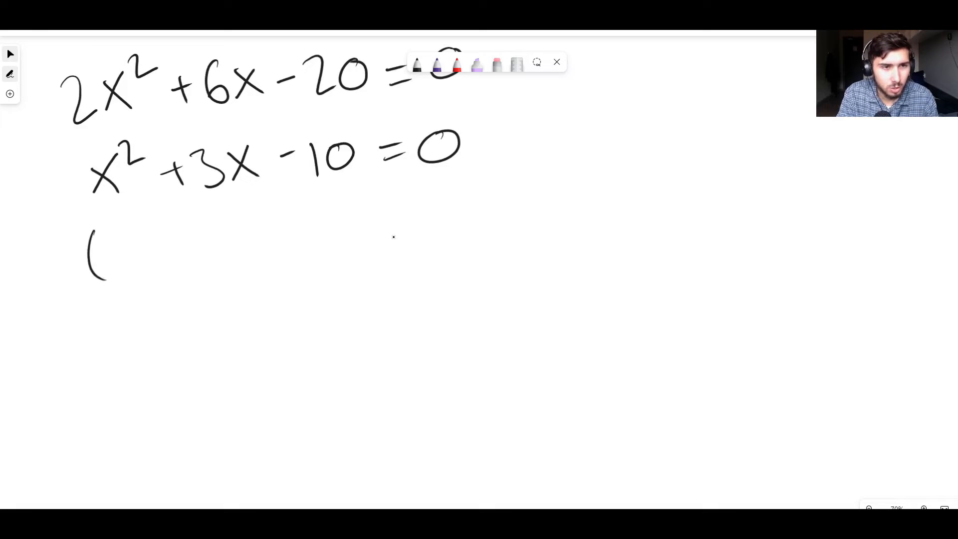
left_click_drag(113, 235, 131, 263)
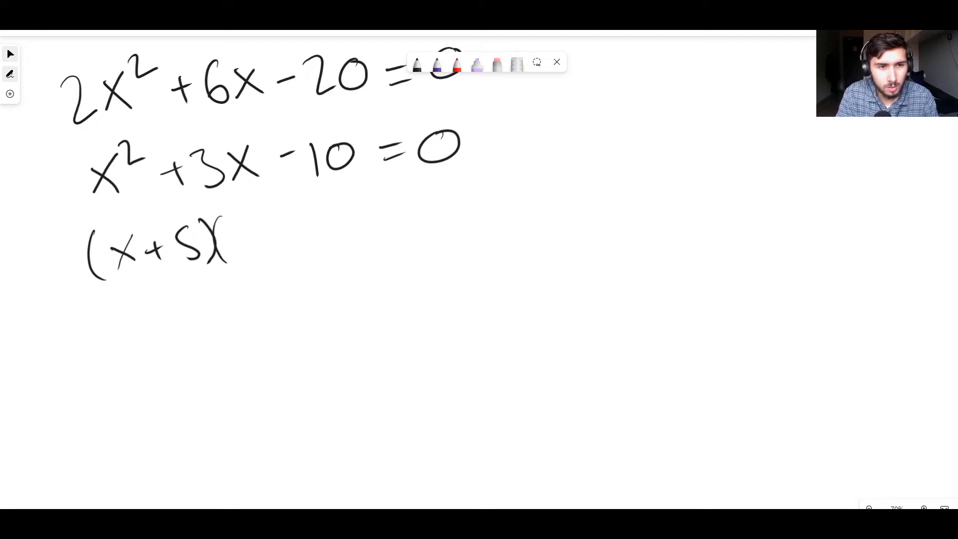
left_click_drag(220, 245, 281, 239)
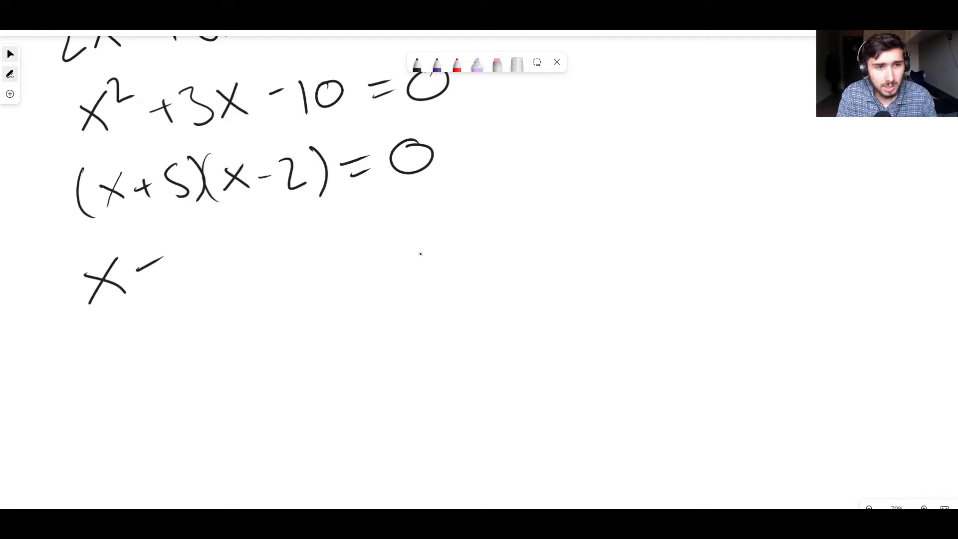
Handwrite x = −5 and x = 2 under (x + 5)(x − 2) = 0.
left_click_drag(146, 275, 244, 244)
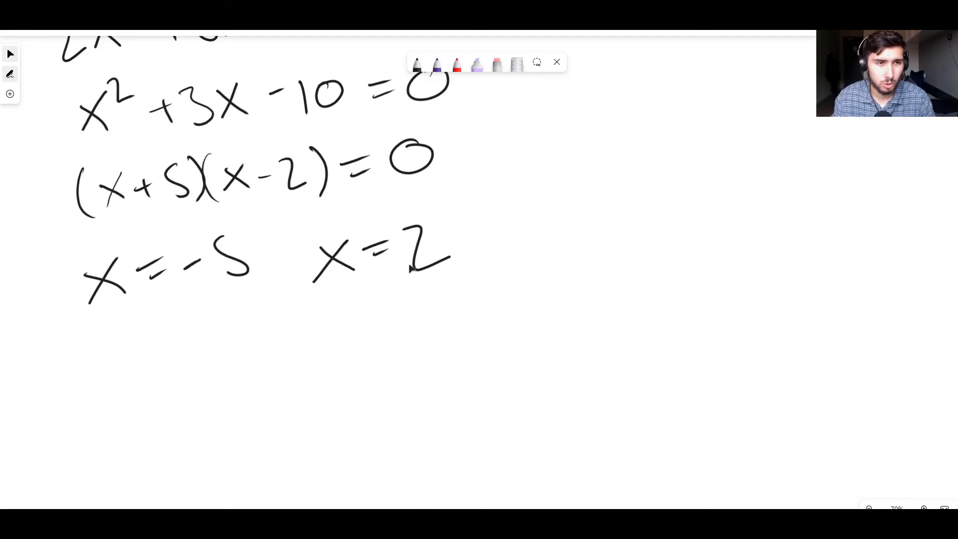
Scroll the canvas to show equations ①, ② and the substitution steps.
scroll("down", 3)
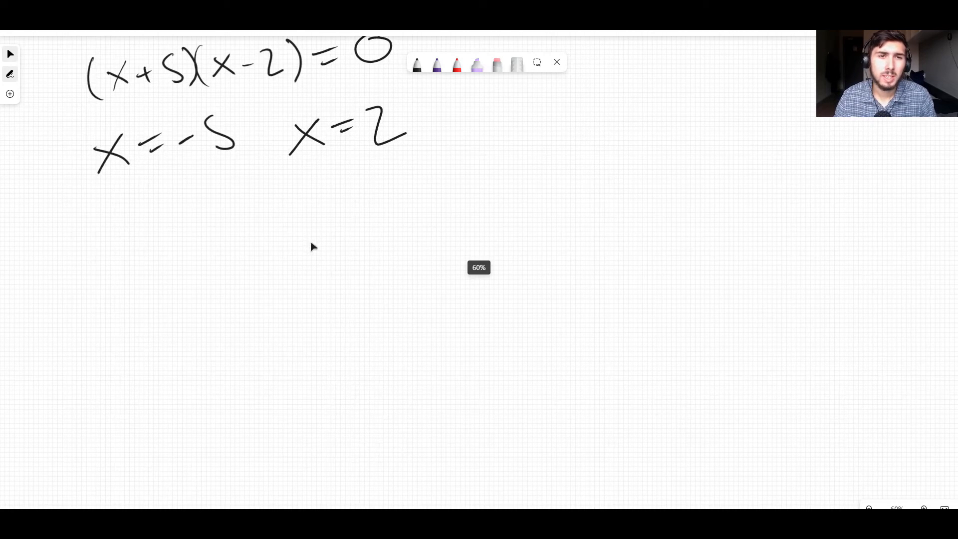
scroll("down", 3)
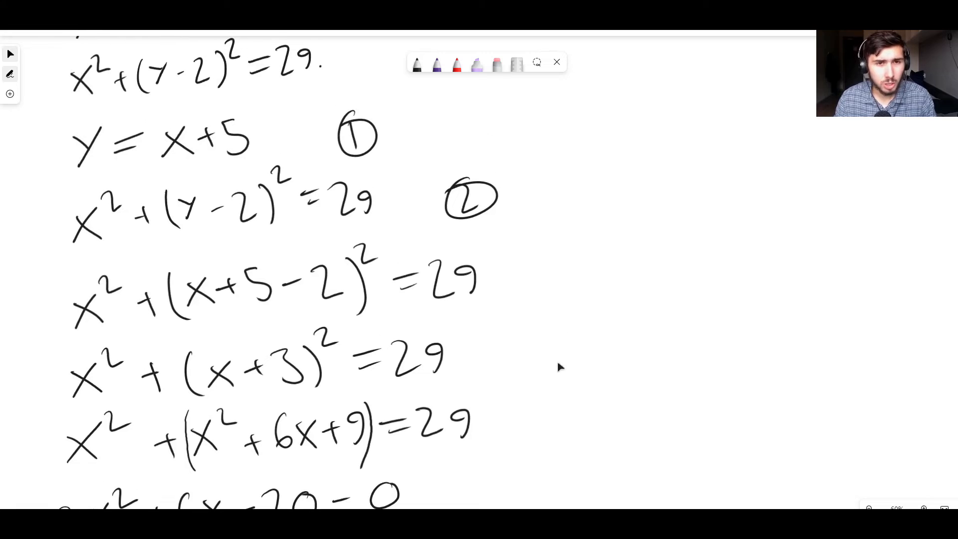
mouse_move(597, 293)
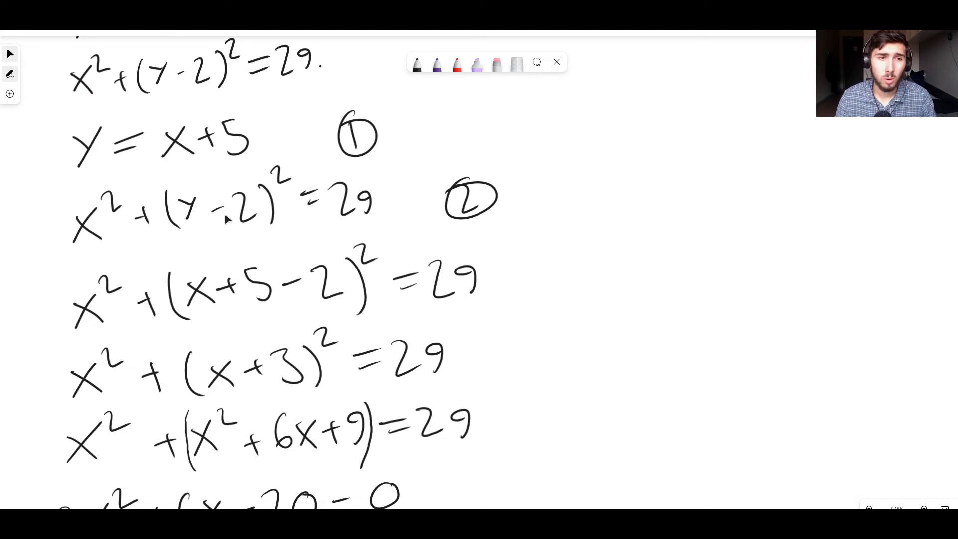
mouse_move(559, 273)
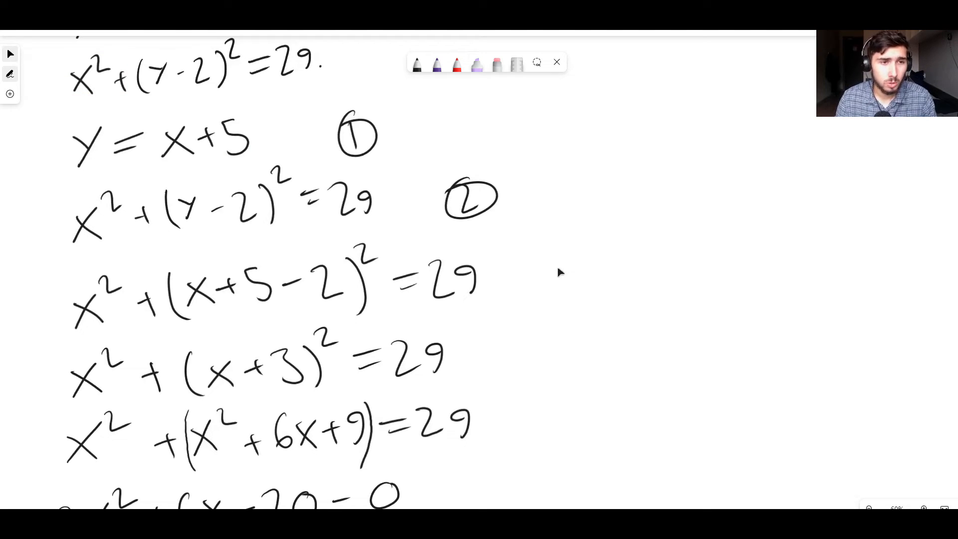
mouse_move(536, 274)
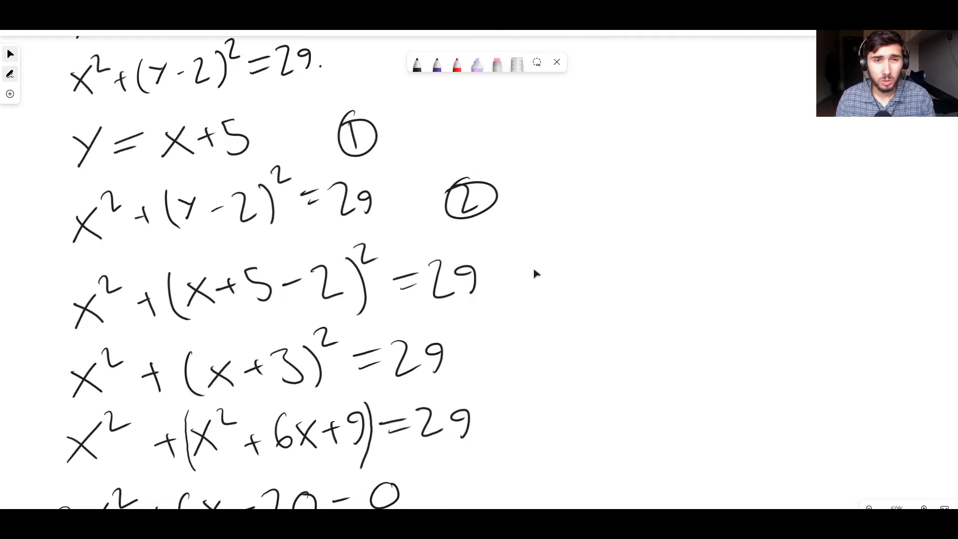
mouse_move(546, 264)
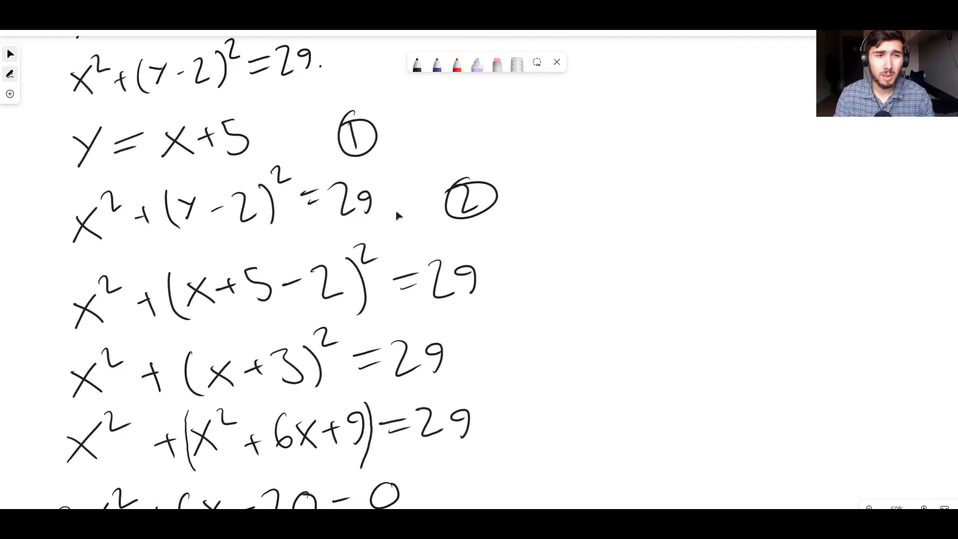
Write y = x + 5 below the roots and label them x₁ and x₂.
scroll("down", 3)
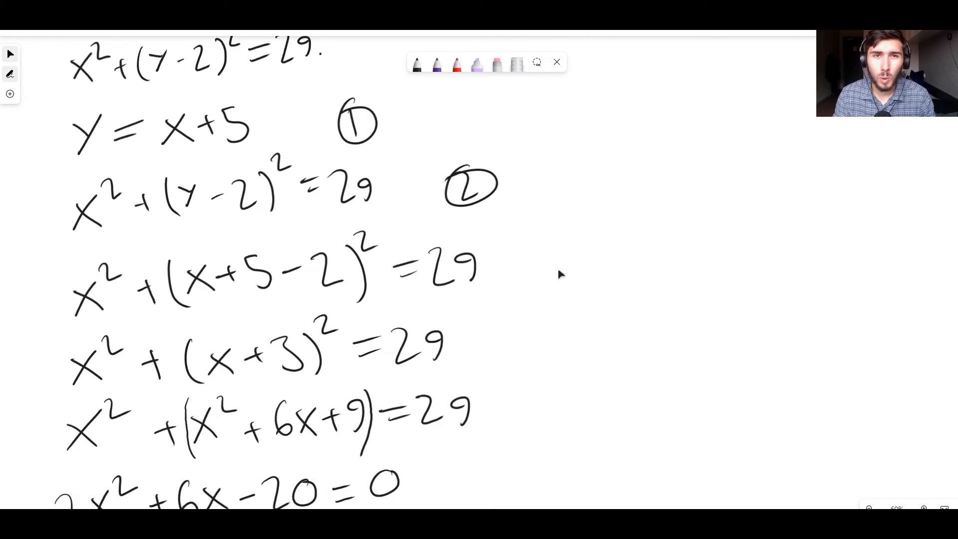
scroll("down", 3)
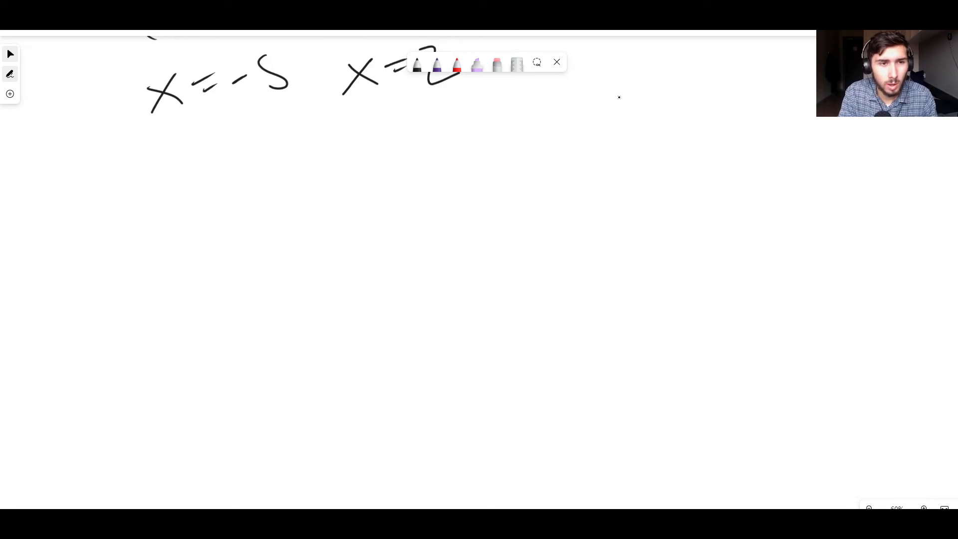
left_click_drag(143, 168, 178, 217)
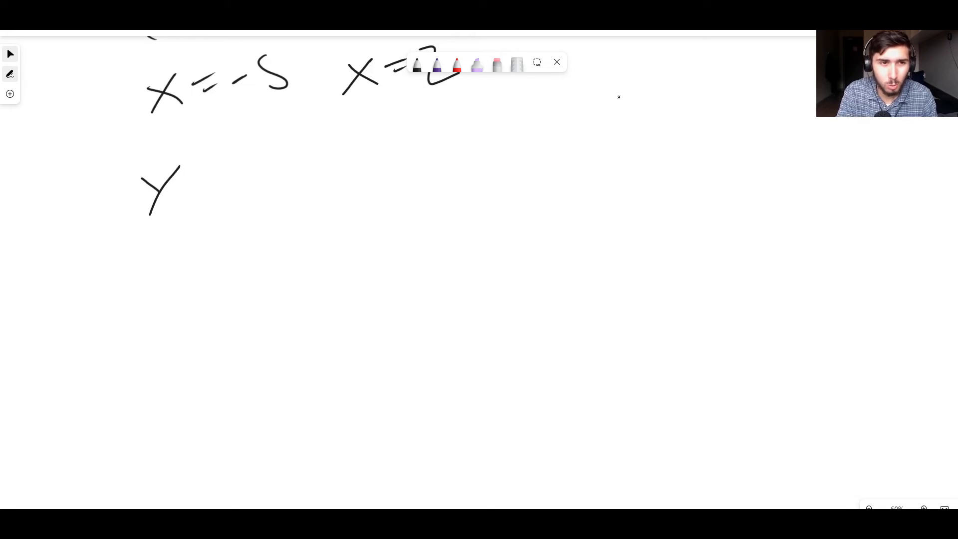
left_click_drag(193, 189, 269, 159)
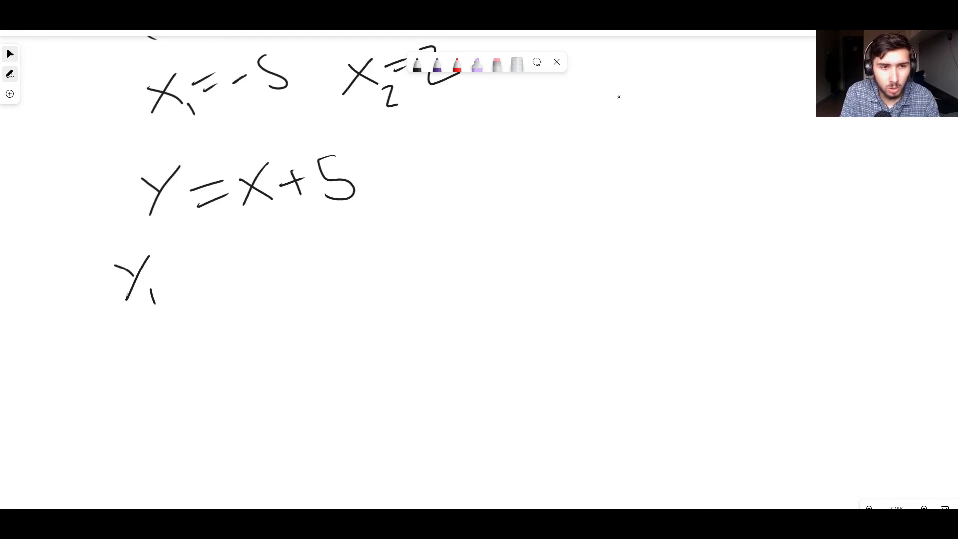
Handwrite the y-values y₁ = 0 and y₂ = 7.
left_click_drag(183, 272, 272, 269)
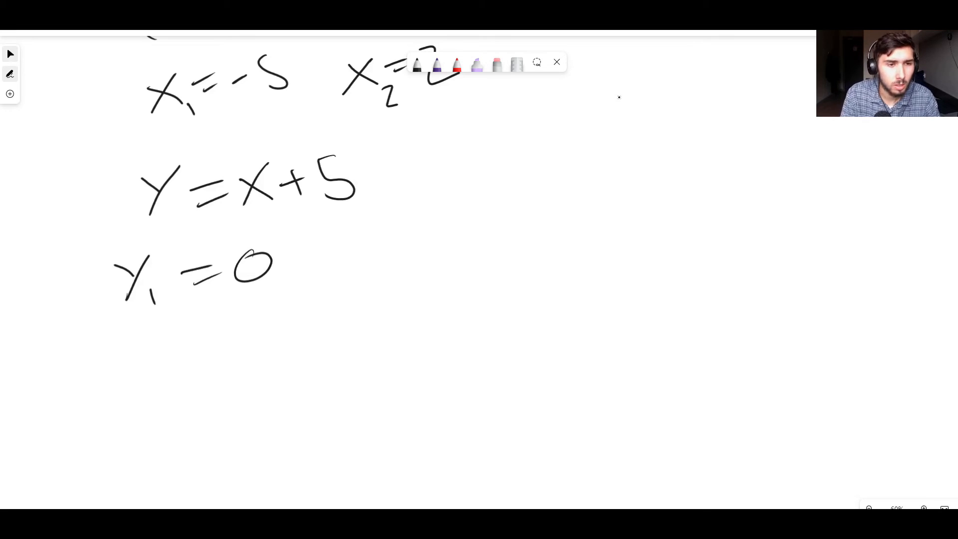
left_click_drag(117, 335, 195, 378)
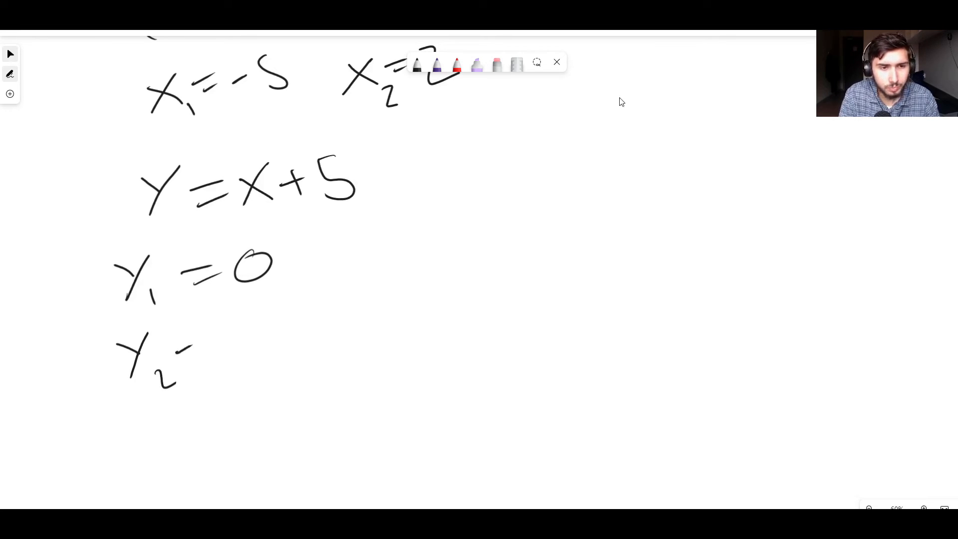
left_click_drag(190, 351, 205, 367)
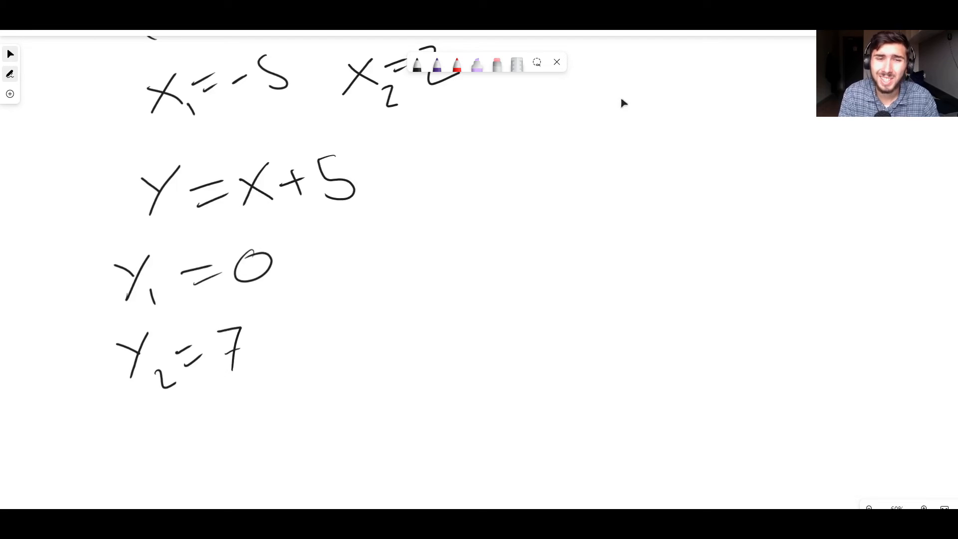
mouse_move(619, 97)
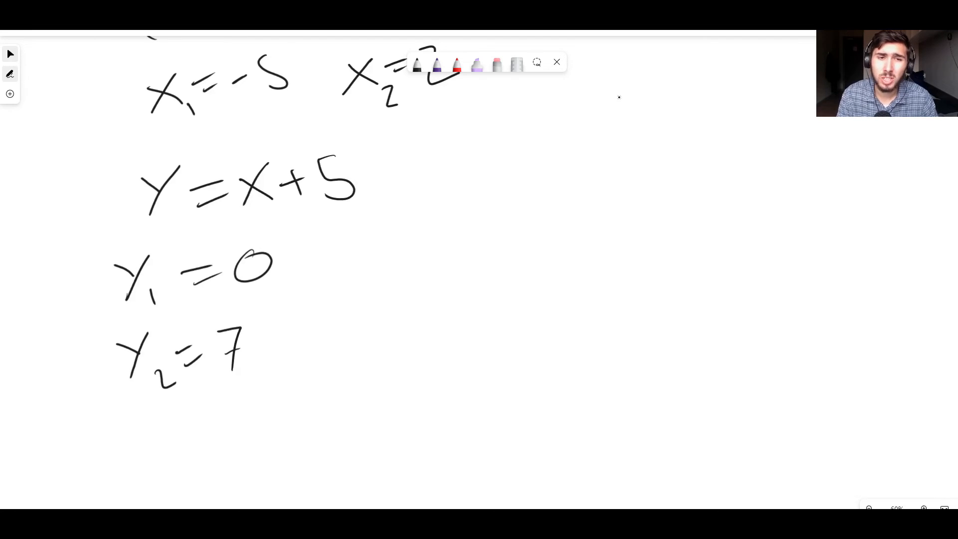
Brace y₁ and y₂ and write the answer (−5, 0) and (2, 7).
left_click_drag(406, 306, 394, 366)
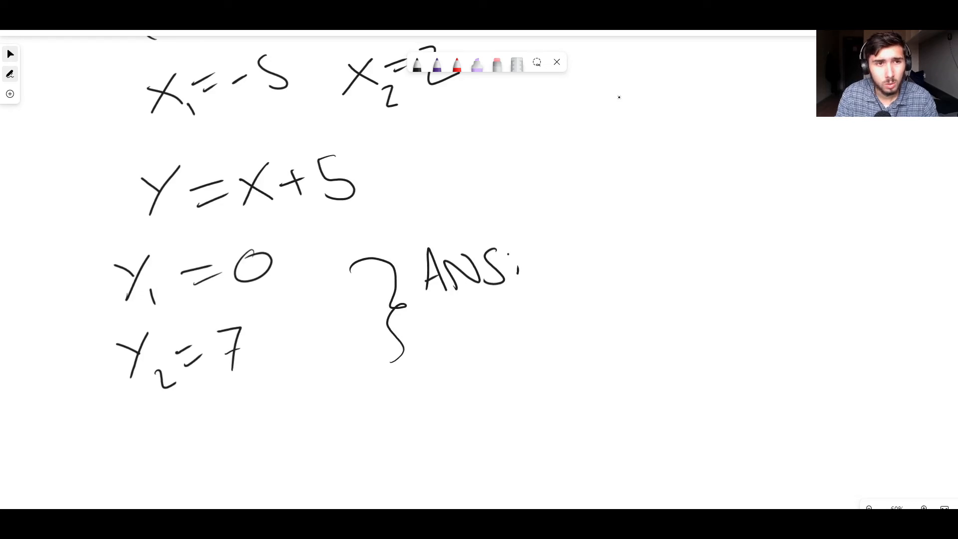
left_click_drag(577, 245, 565, 300)
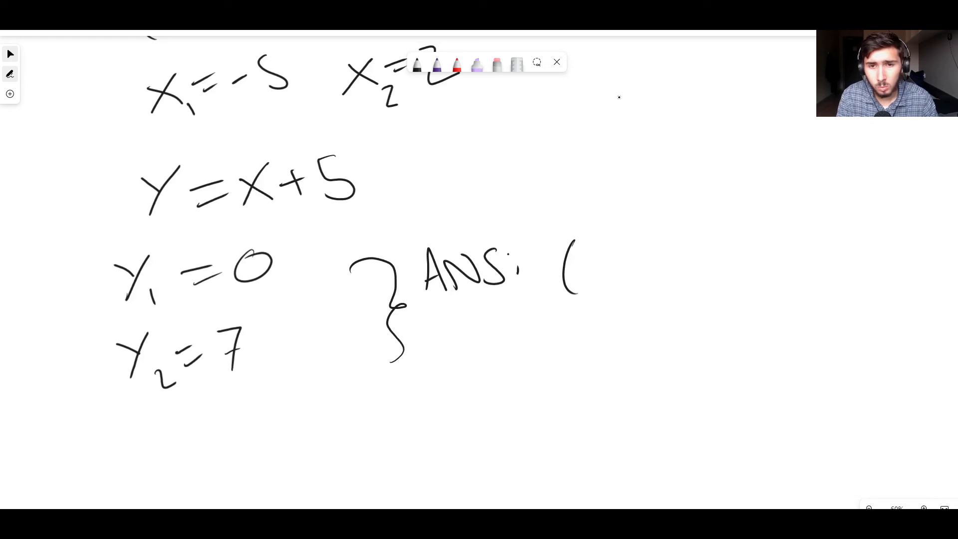
left_click_drag(586, 256, 641, 281)
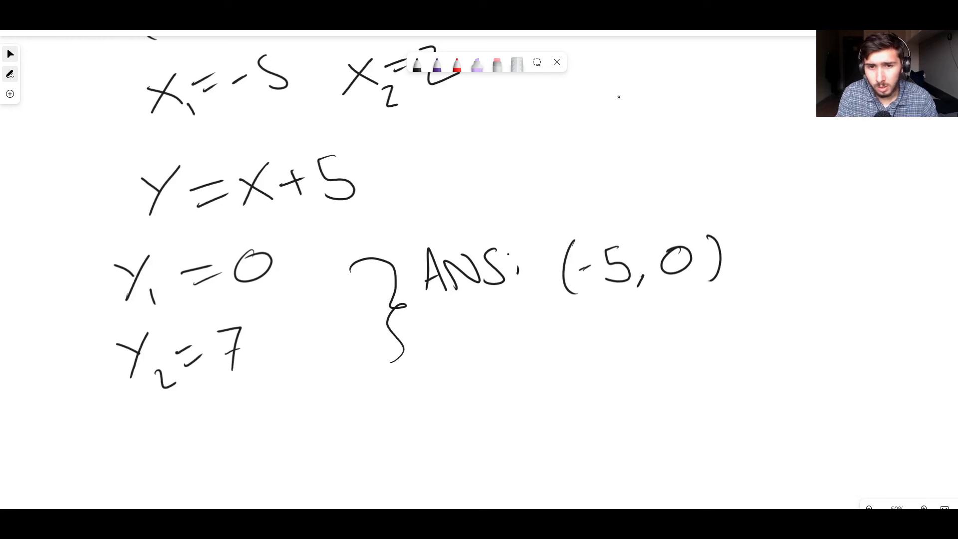
left_click_drag(571, 318, 571, 367)
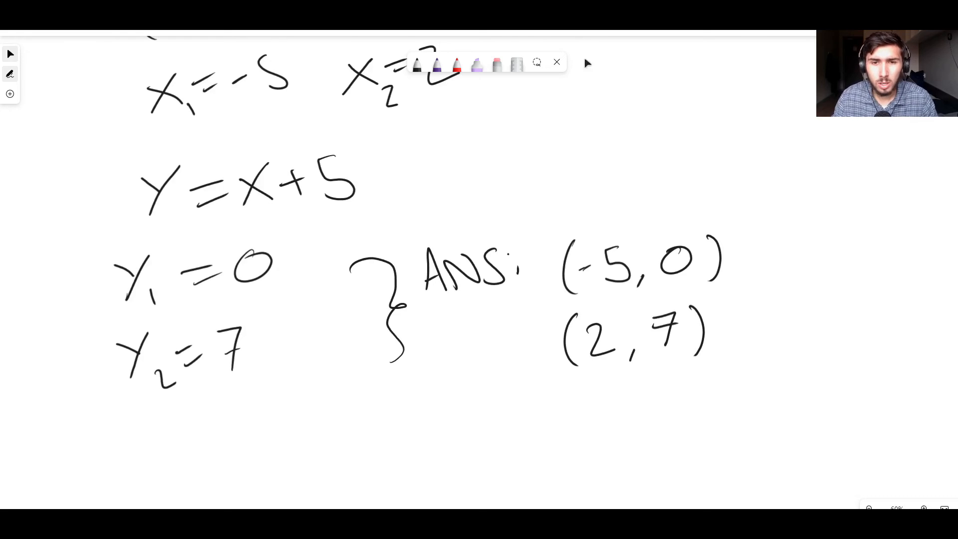
right_click(632, 168)
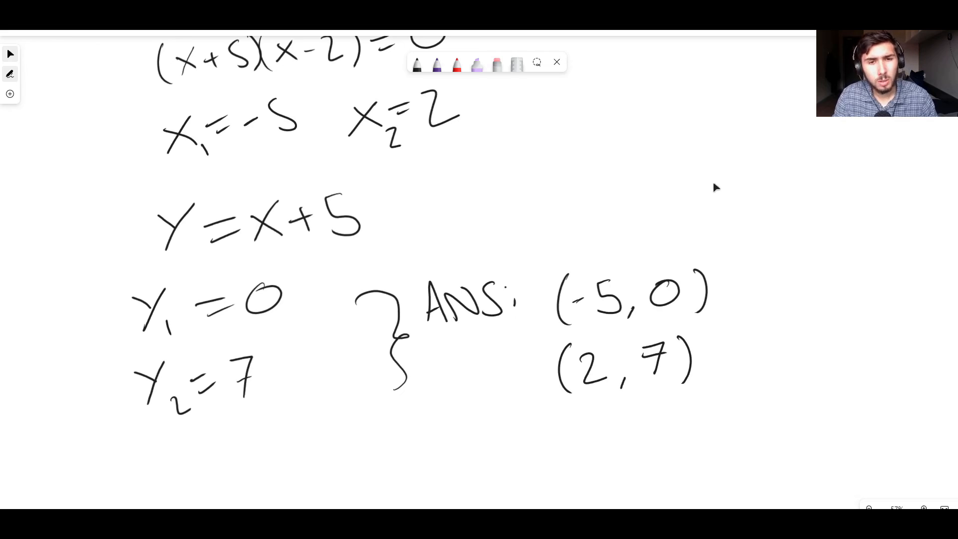
mouse_move(710, 186)
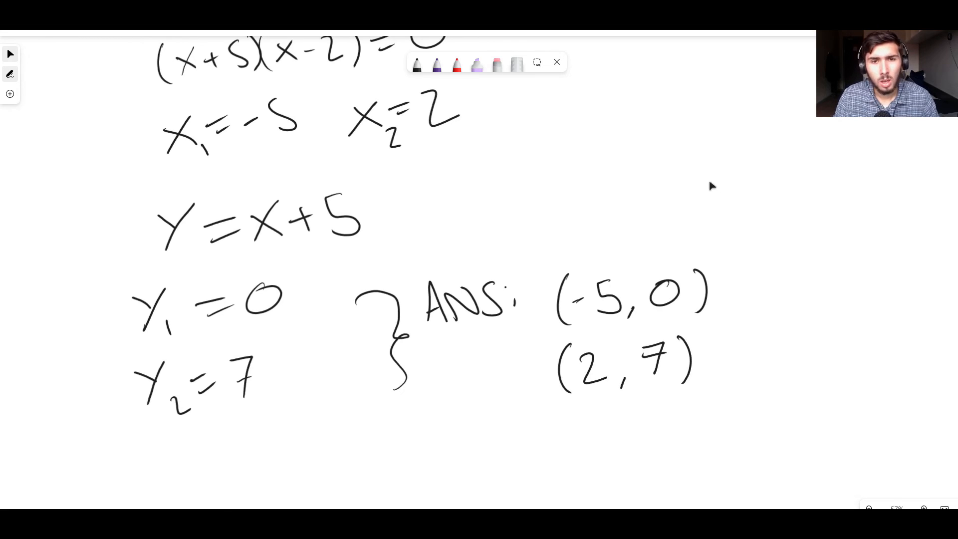
scroll("down", 3)
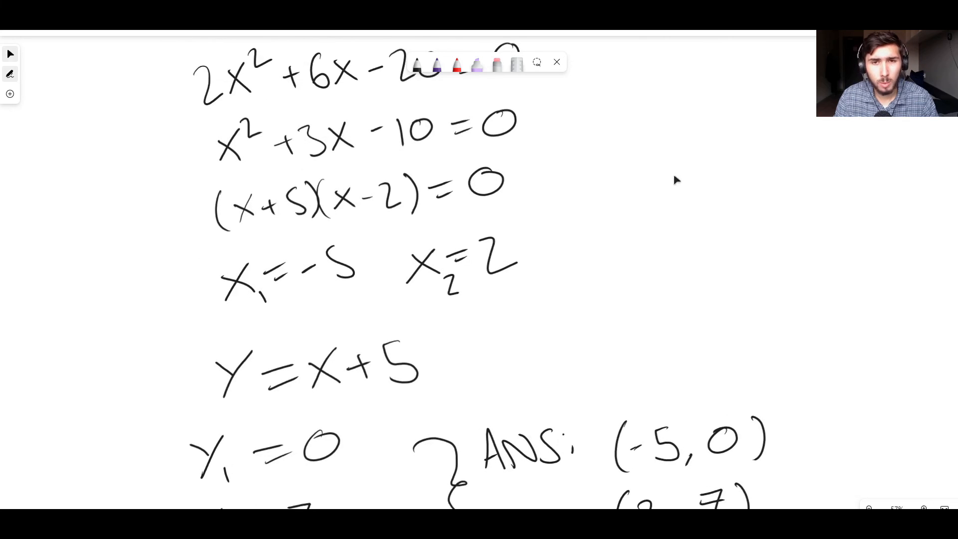
scroll("down", 3)
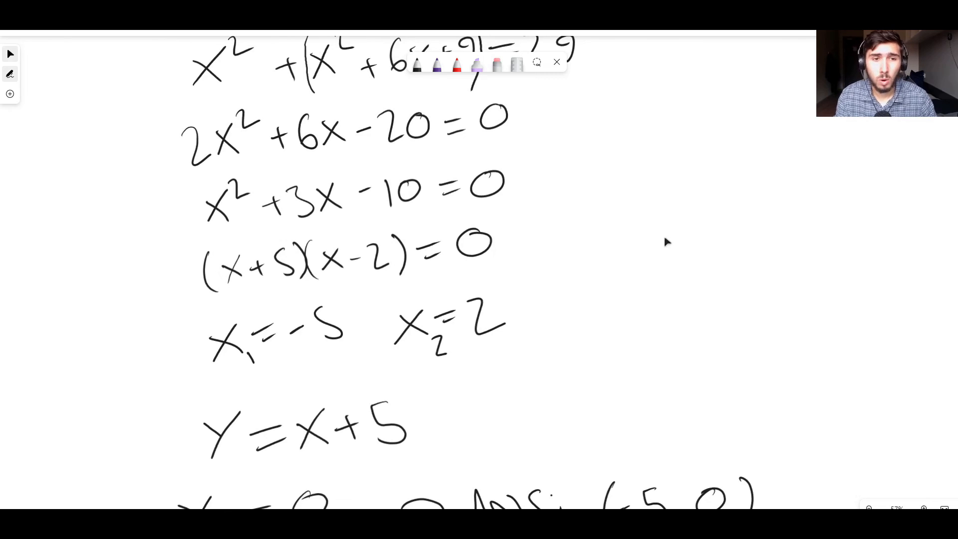
mouse_move(255, 272)
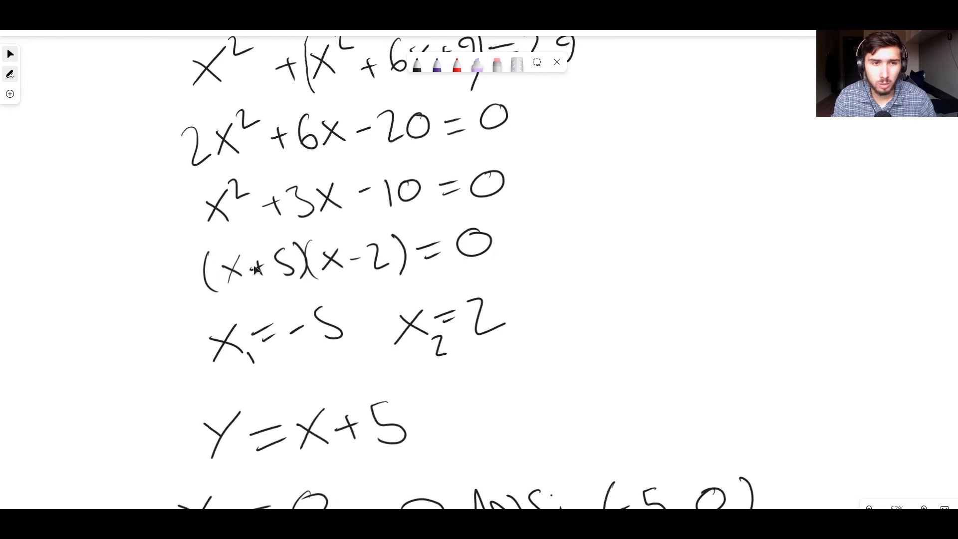
mouse_move(315, 278)
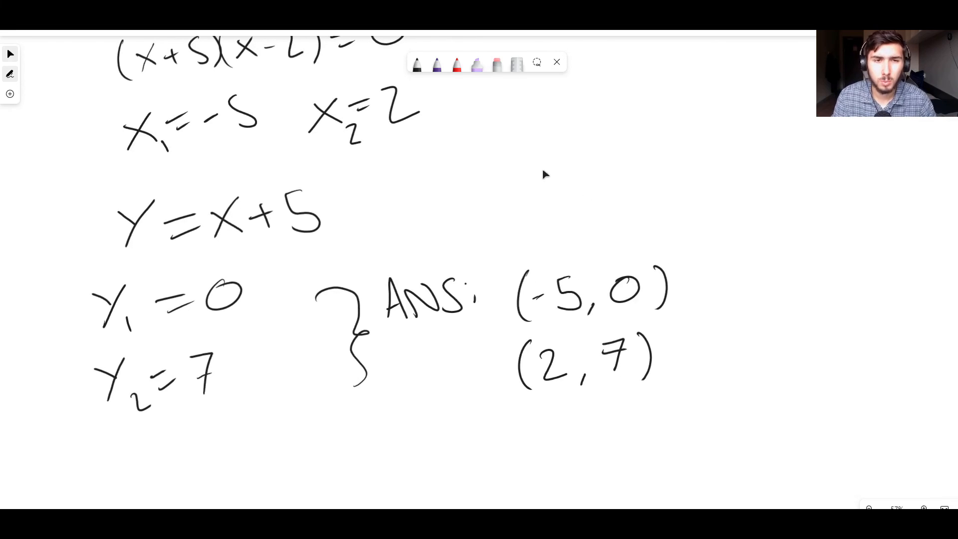
scroll("down", 3)
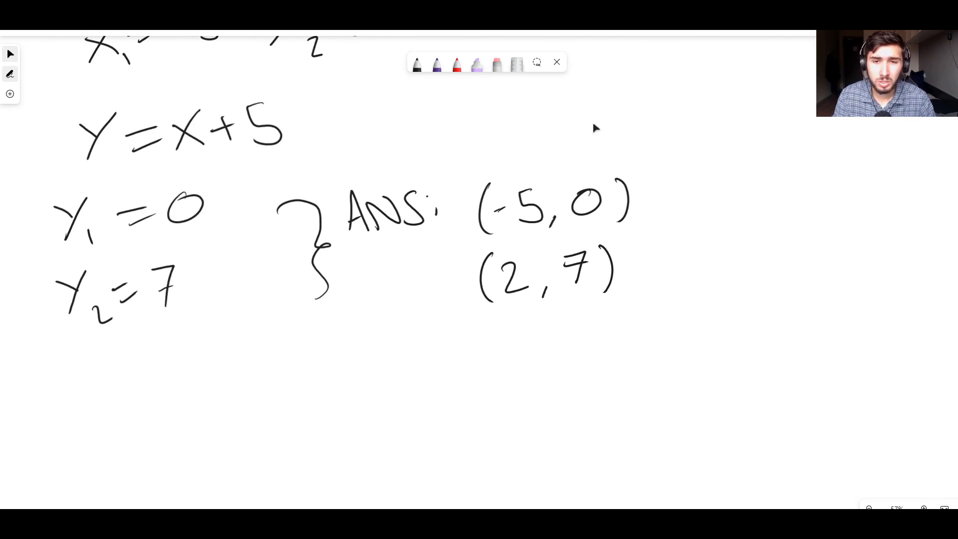
mouse_move(635, 144)
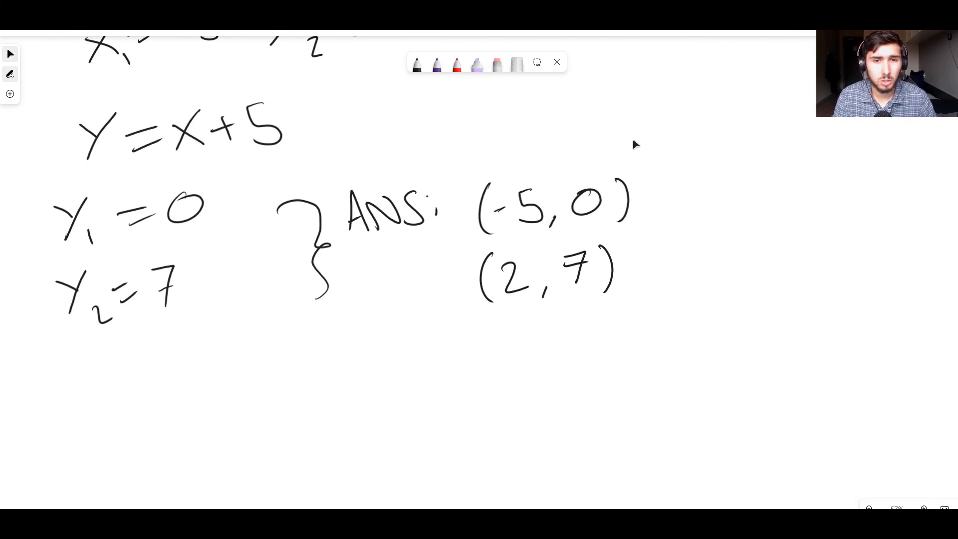
mouse_move(443, 90)
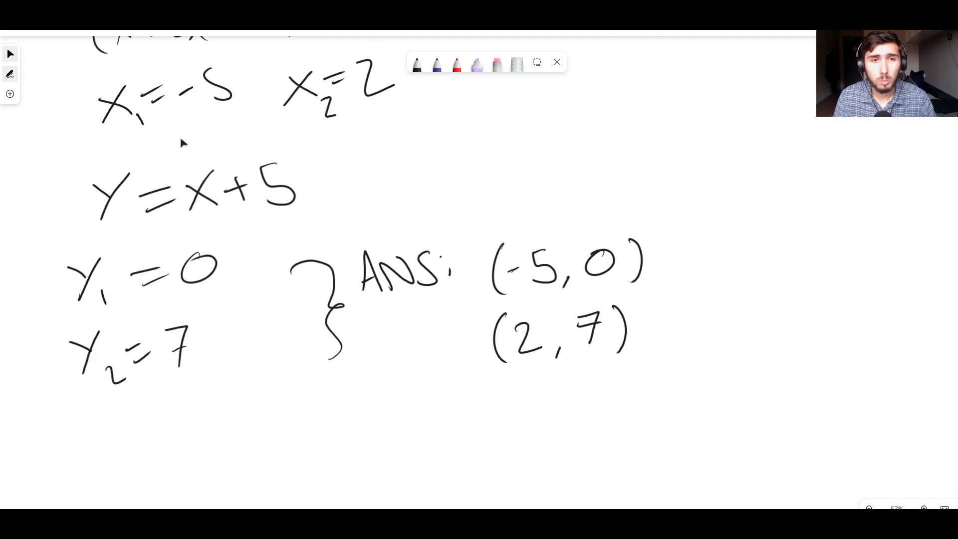
mouse_move(468, 262)
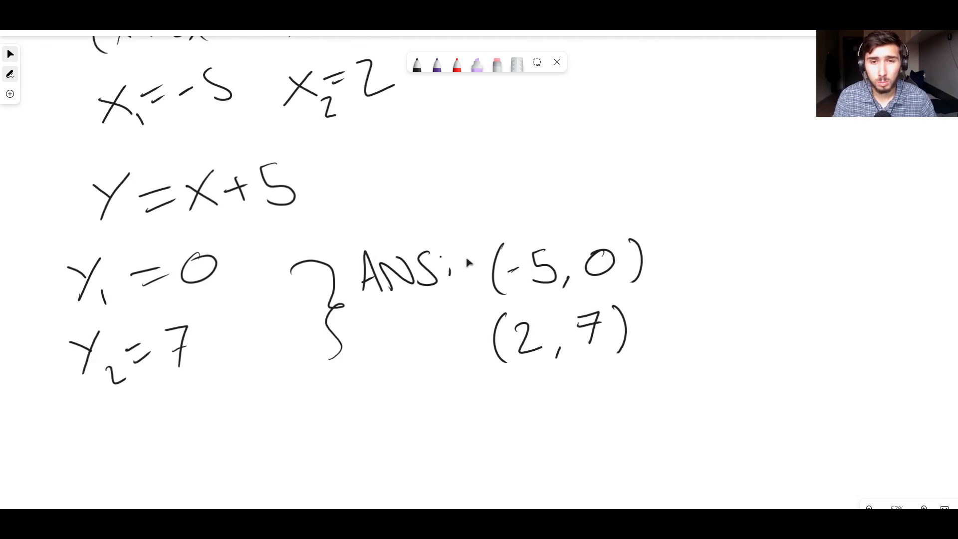
mouse_move(171, 316)
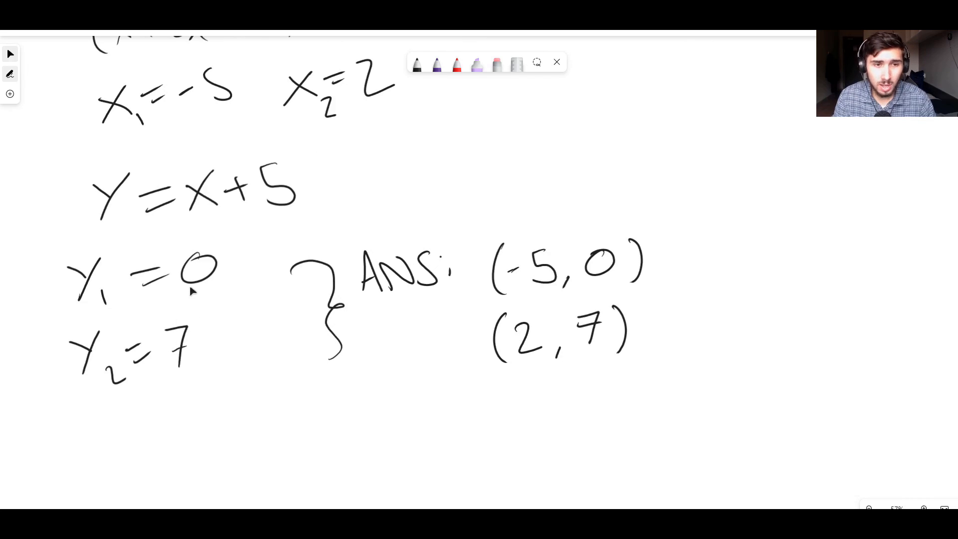
mouse_move(209, 107)
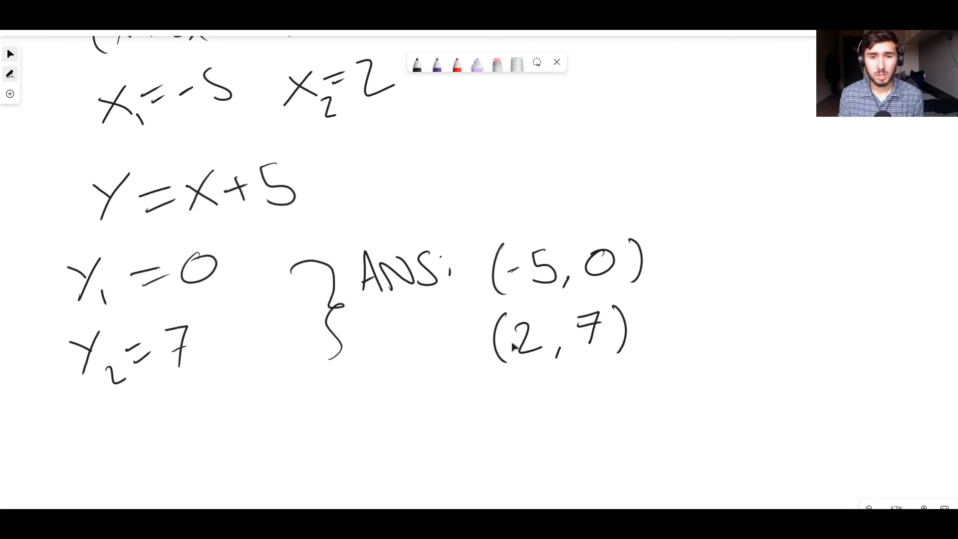
mouse_move(382, 208)
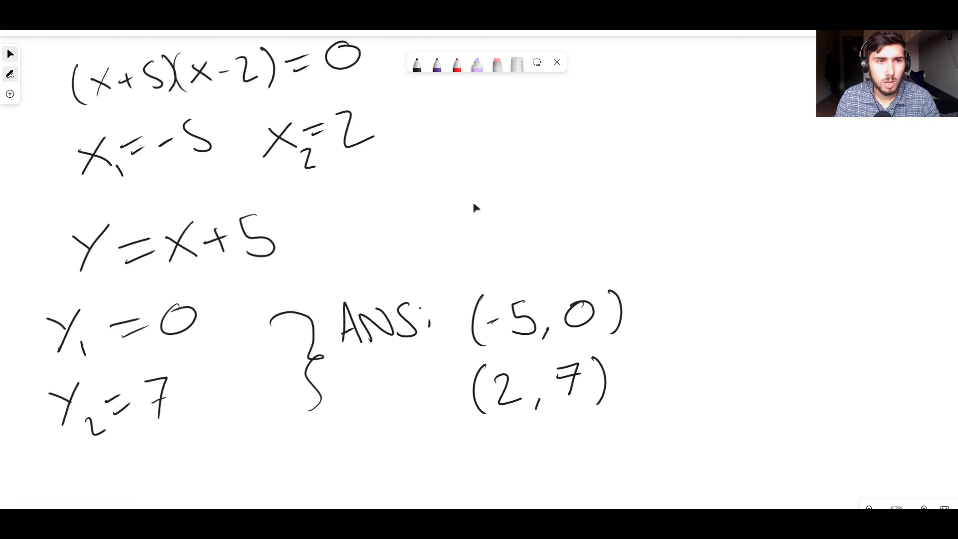
scroll("up", 3)
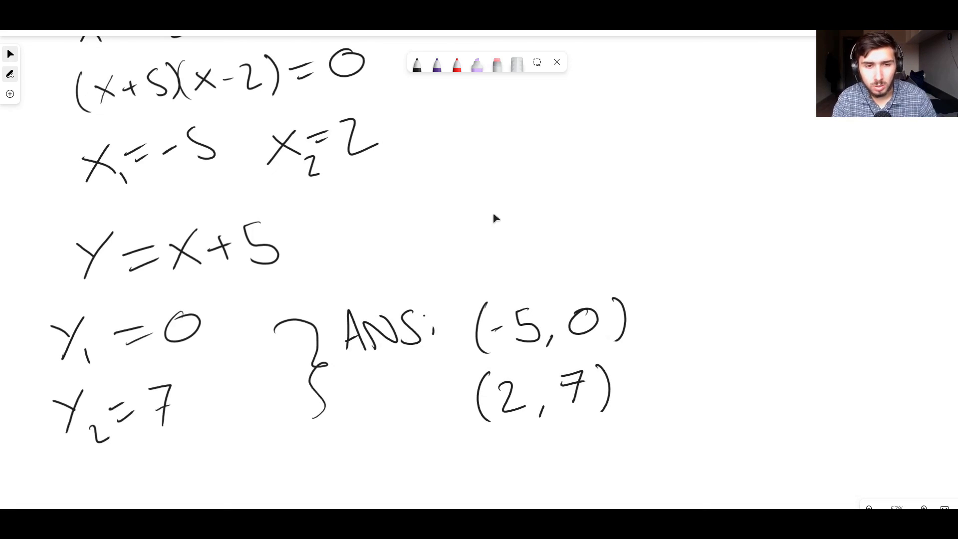